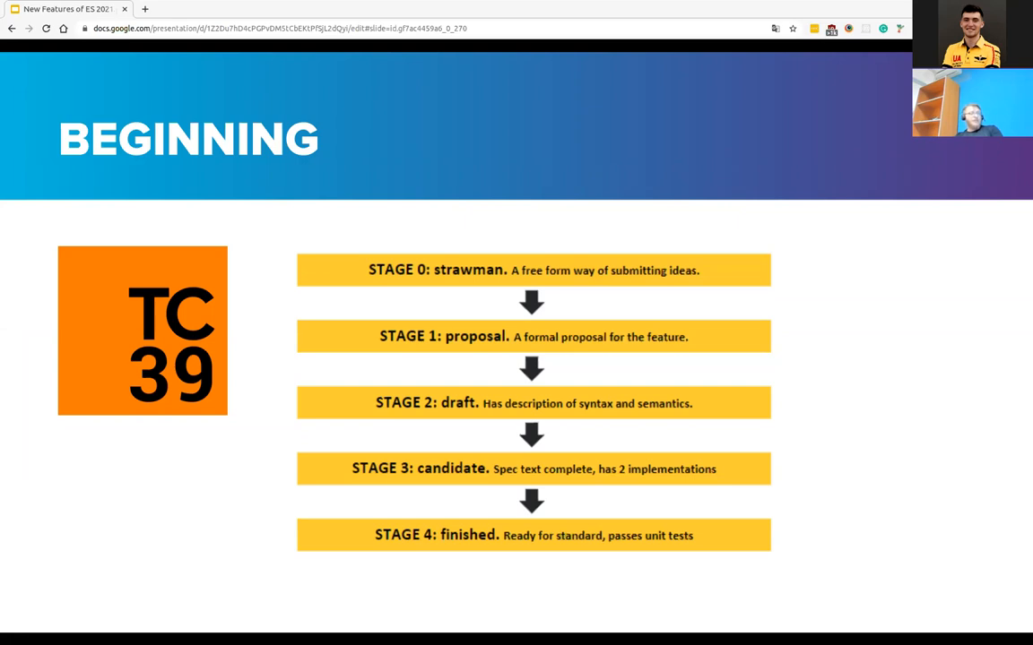
Advance from the proposal-stages slide to the Numeric Separator code examples slide
key(Right)
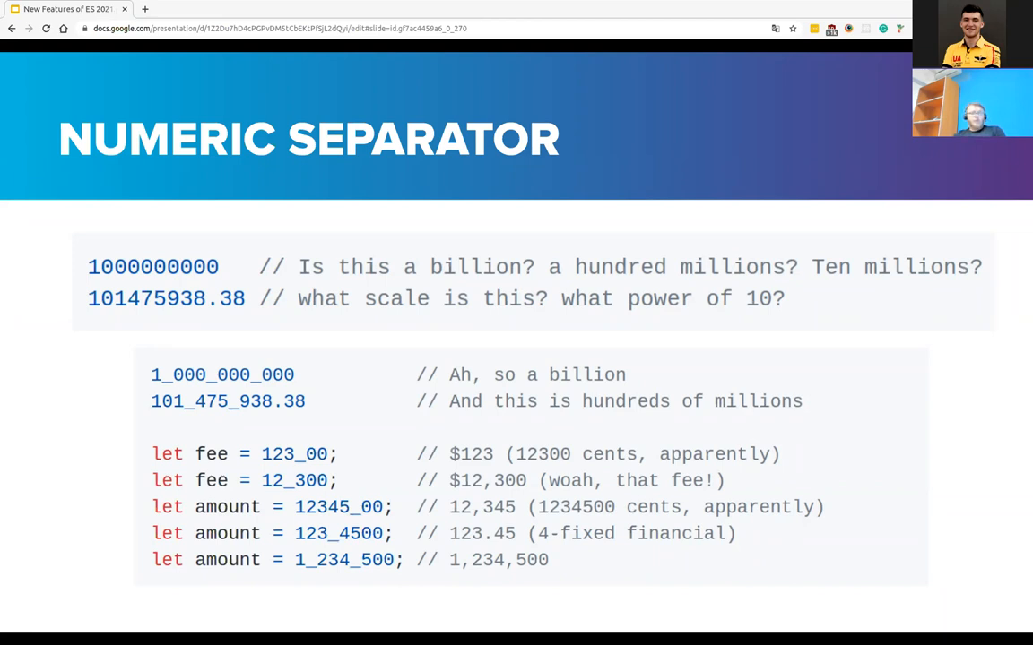
key(Right)
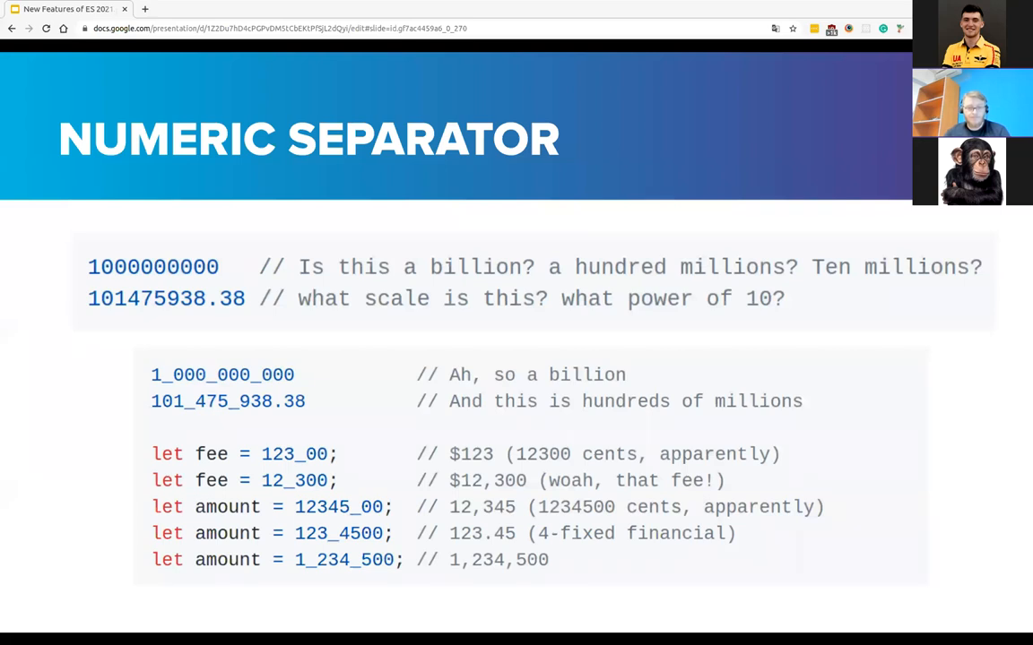
mouse_move(368, 563)
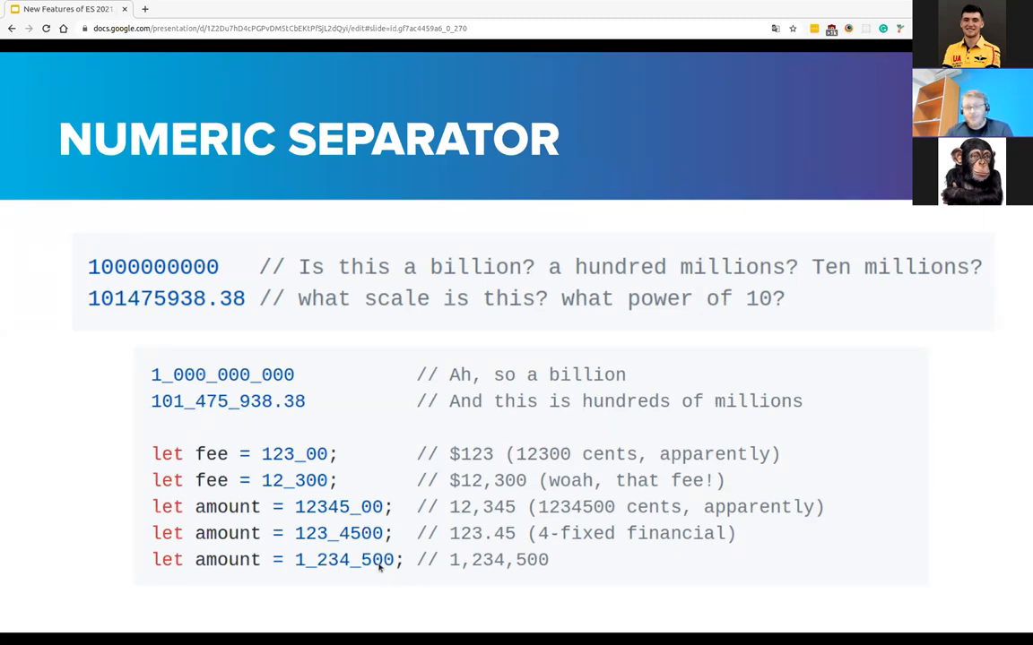
mouse_move(421, 538)
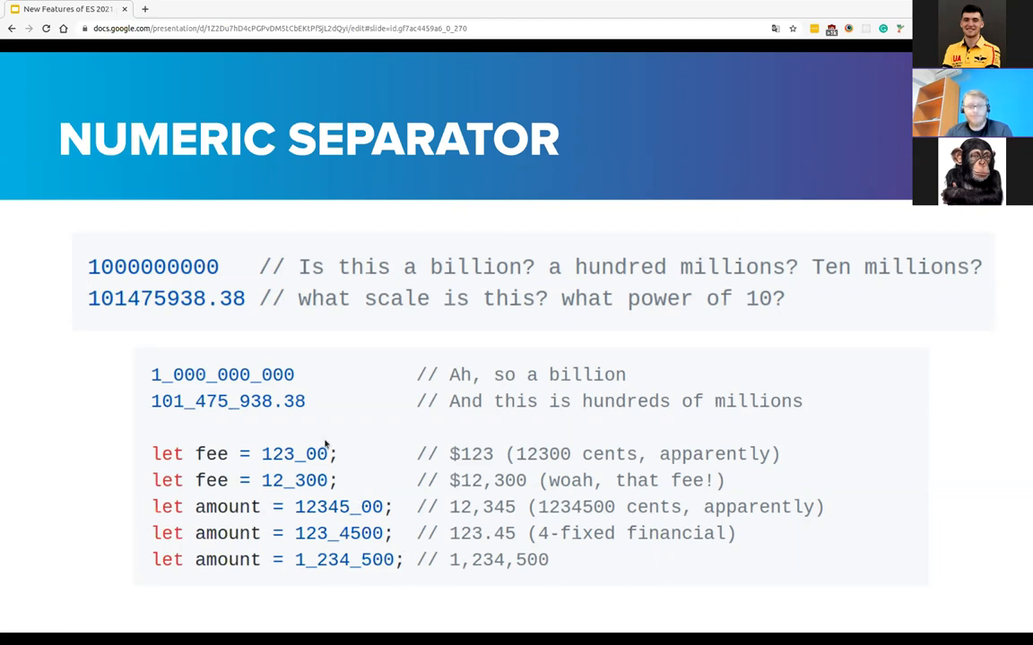
mouse_move(285, 466)
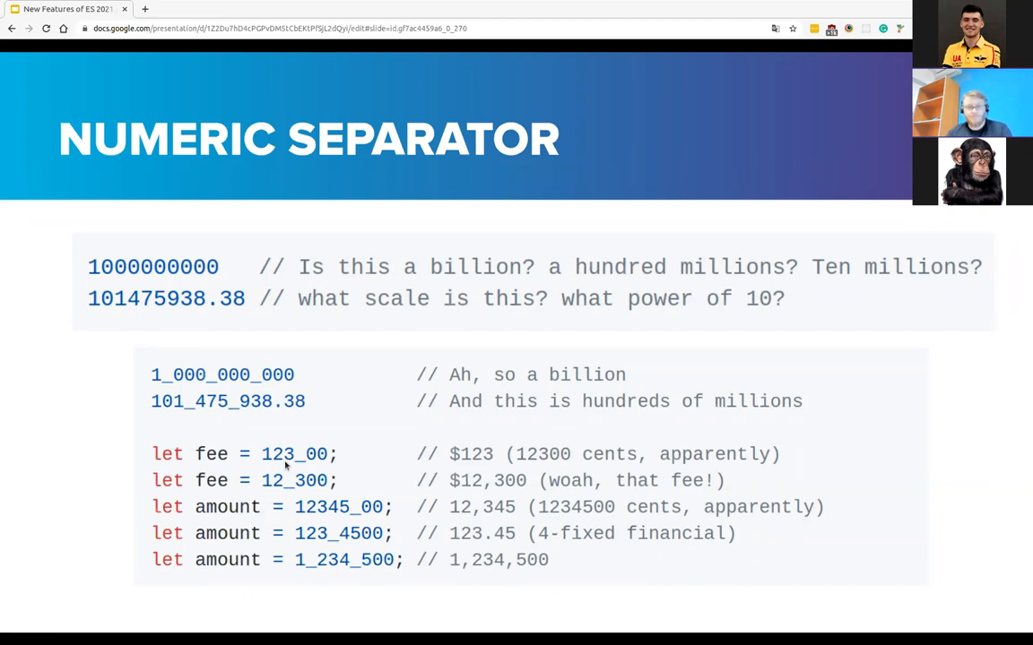
mouse_move(282, 466)
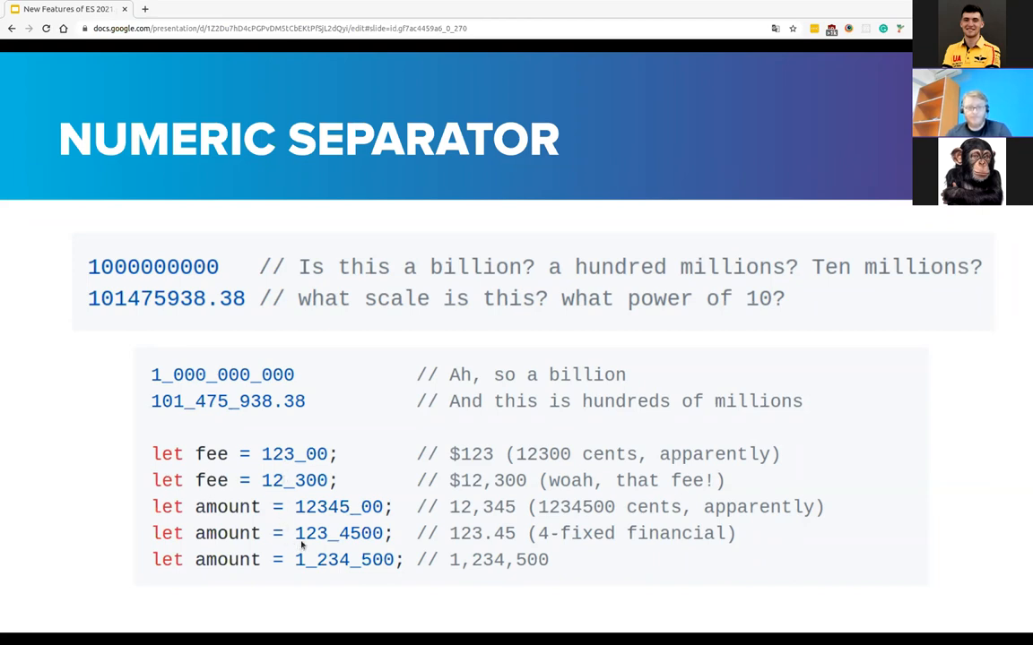
mouse_move(329, 560)
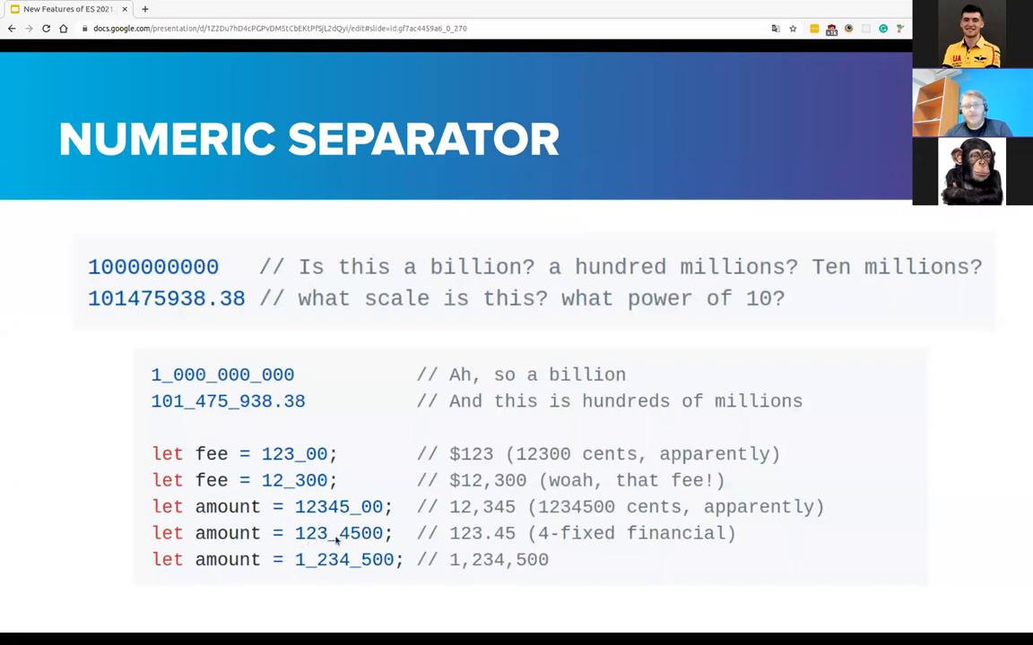
mouse_move(343, 539)
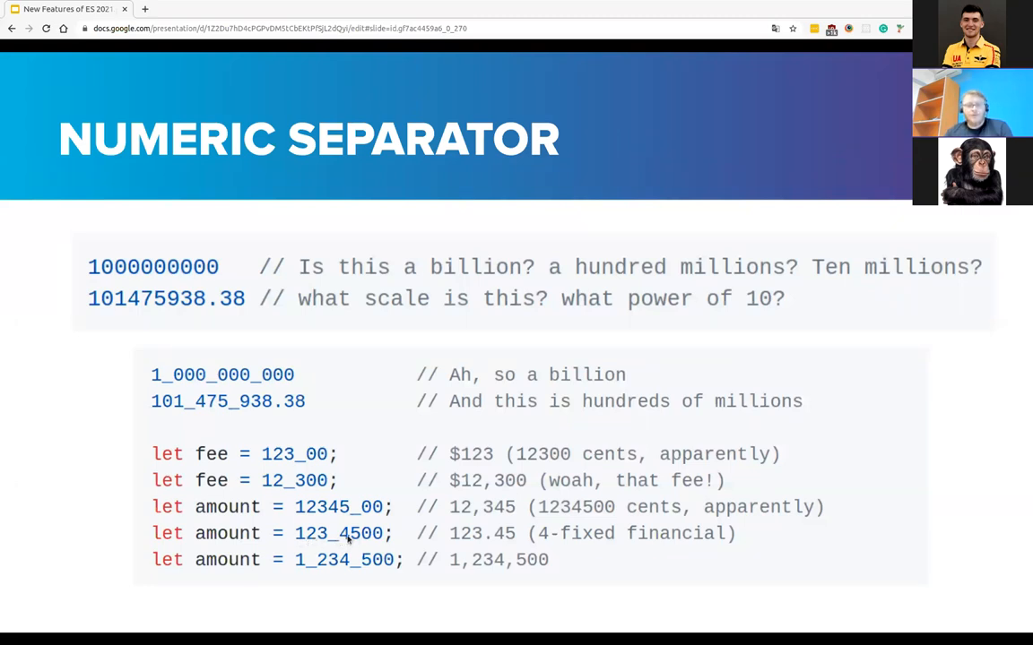
mouse_move(543, 560)
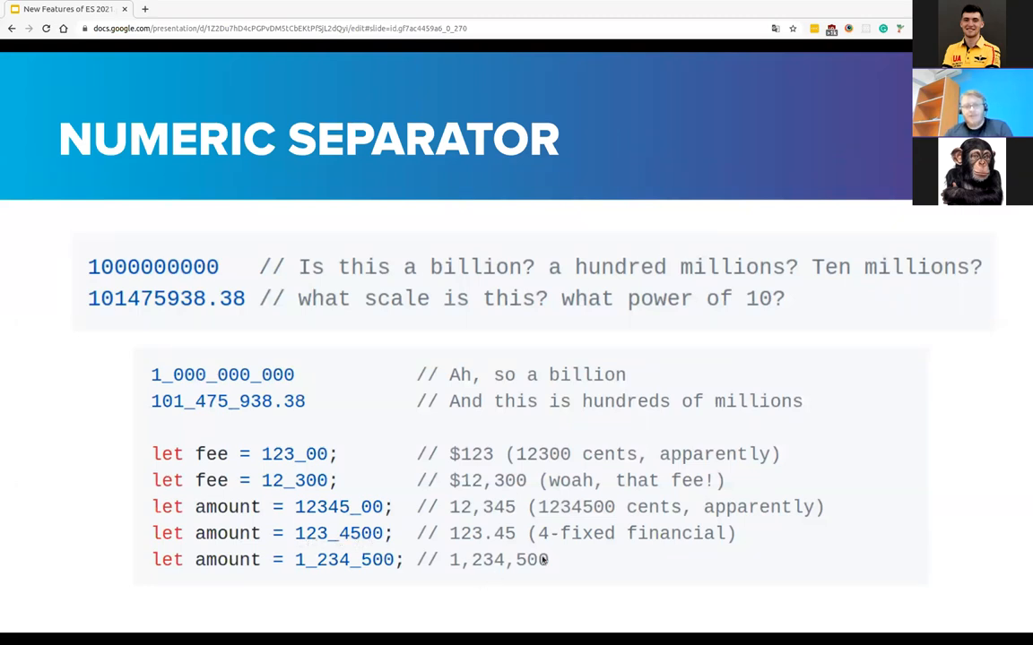
mouse_move(630, 552)
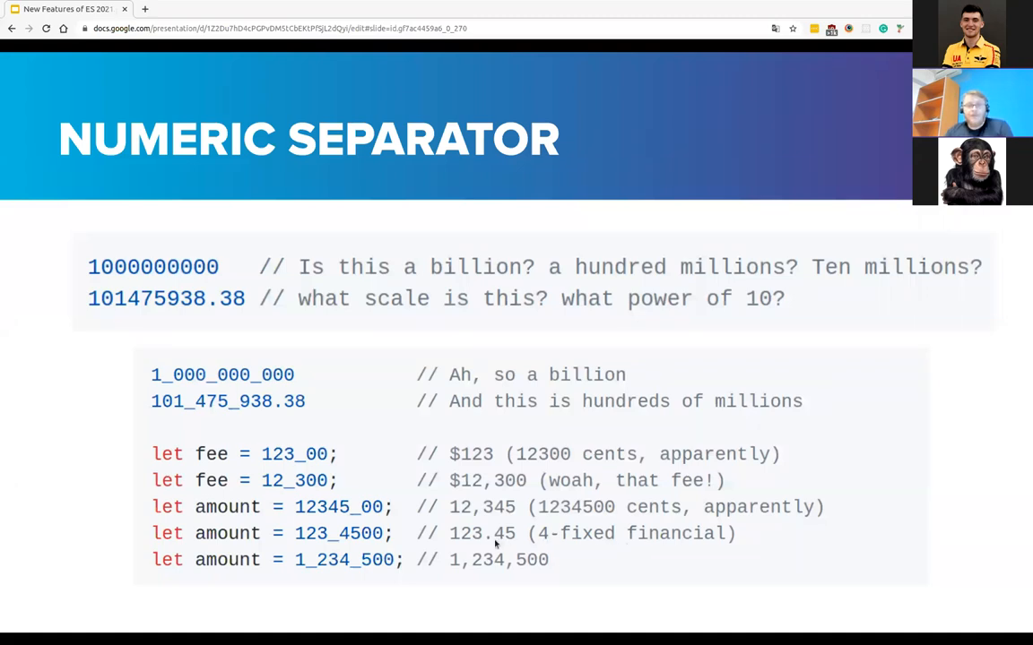
mouse_move(465, 543)
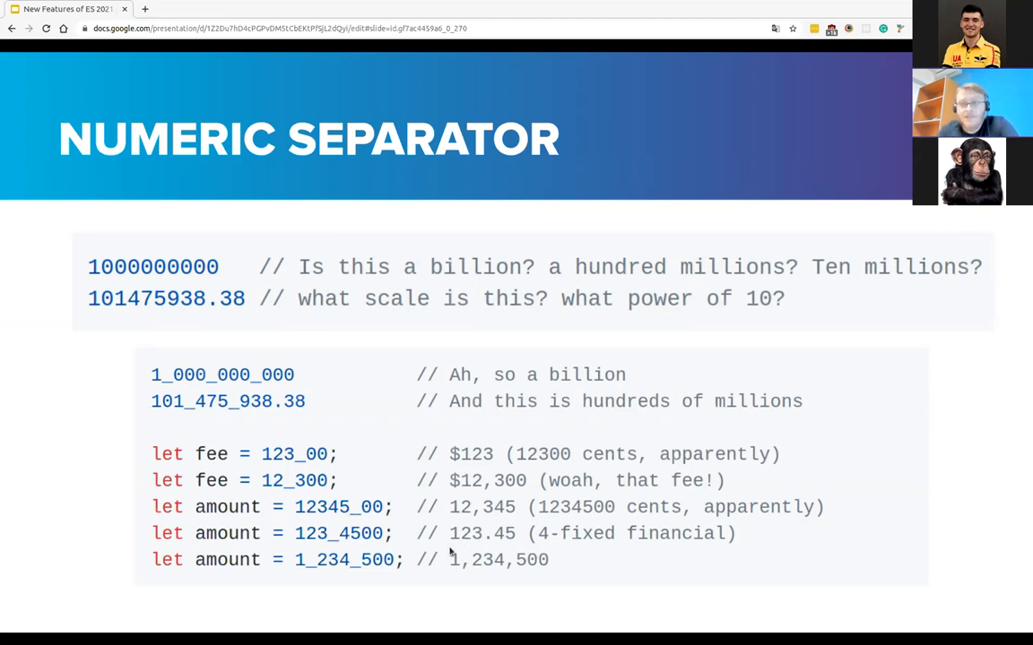
mouse_move(462, 544)
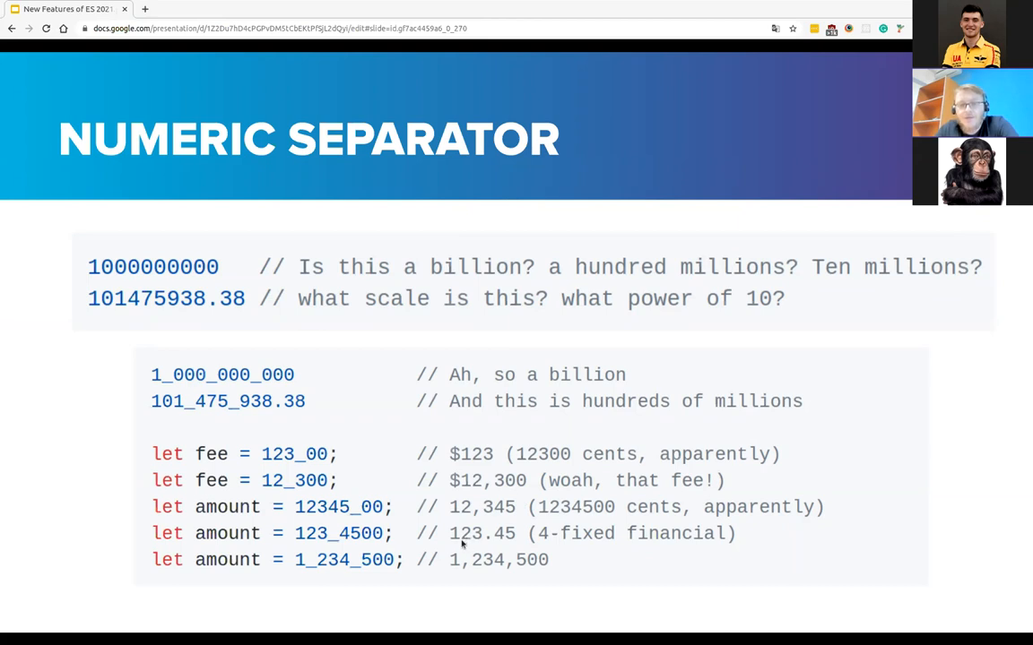
mouse_move(509, 545)
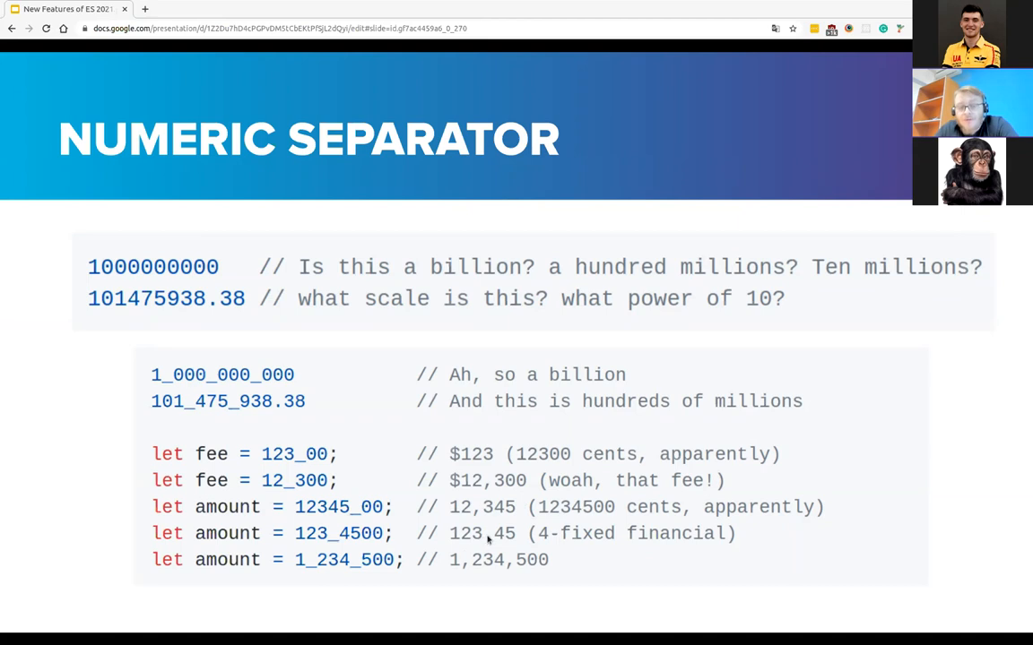
mouse_move(558, 535)
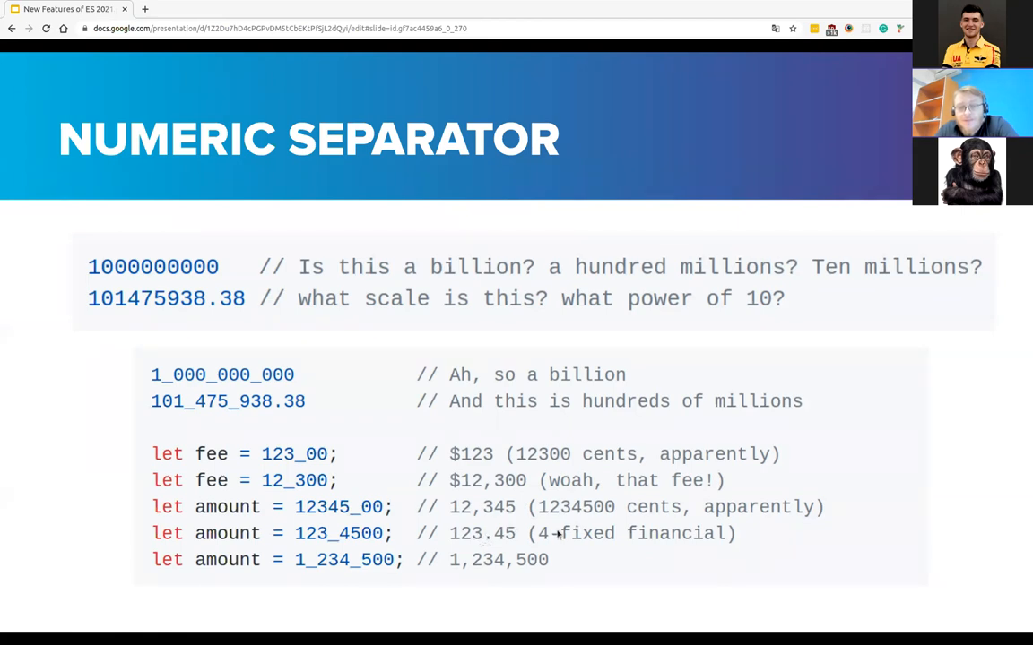
mouse_move(549, 551)
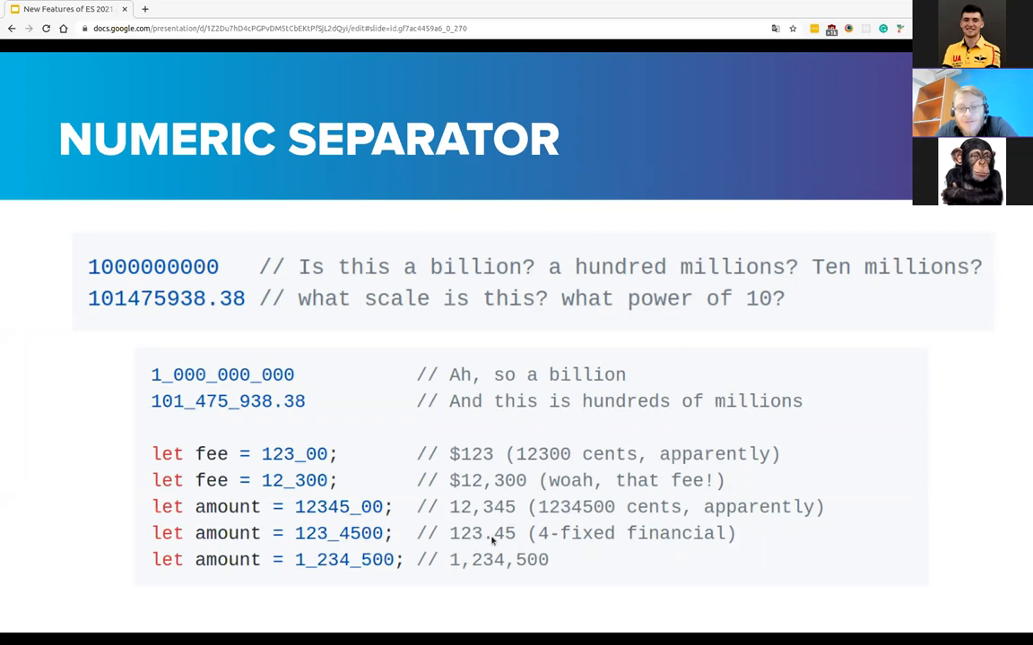
mouse_move(544, 536)
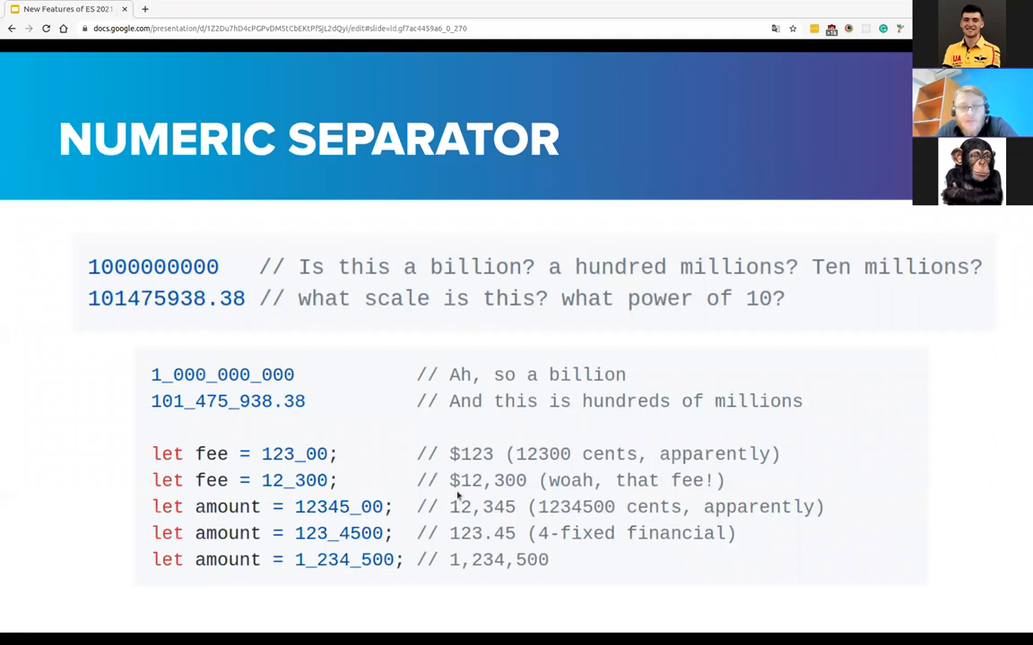
mouse_move(653, 464)
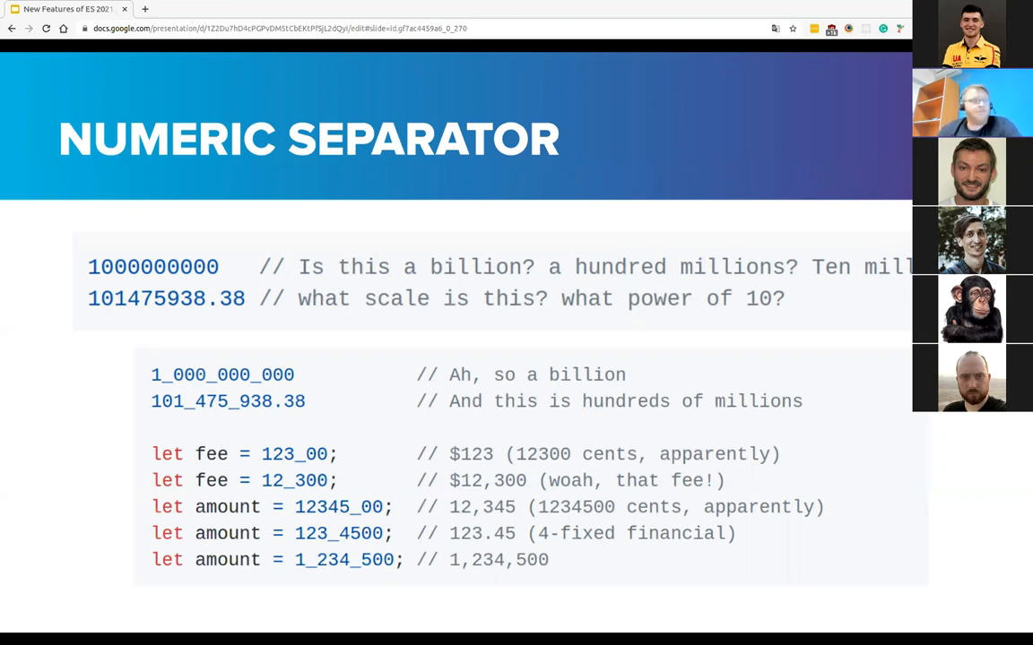
Advance past Regular Number Literals to the BigInt Literal slide with the n-suffixed trillion
key(Right)
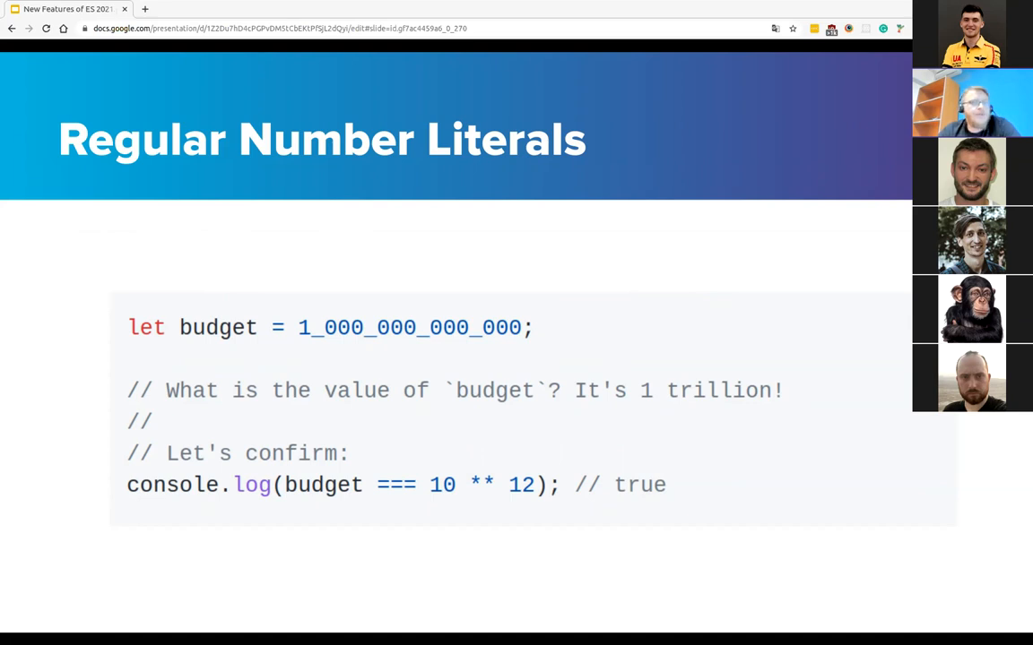
key(Right)
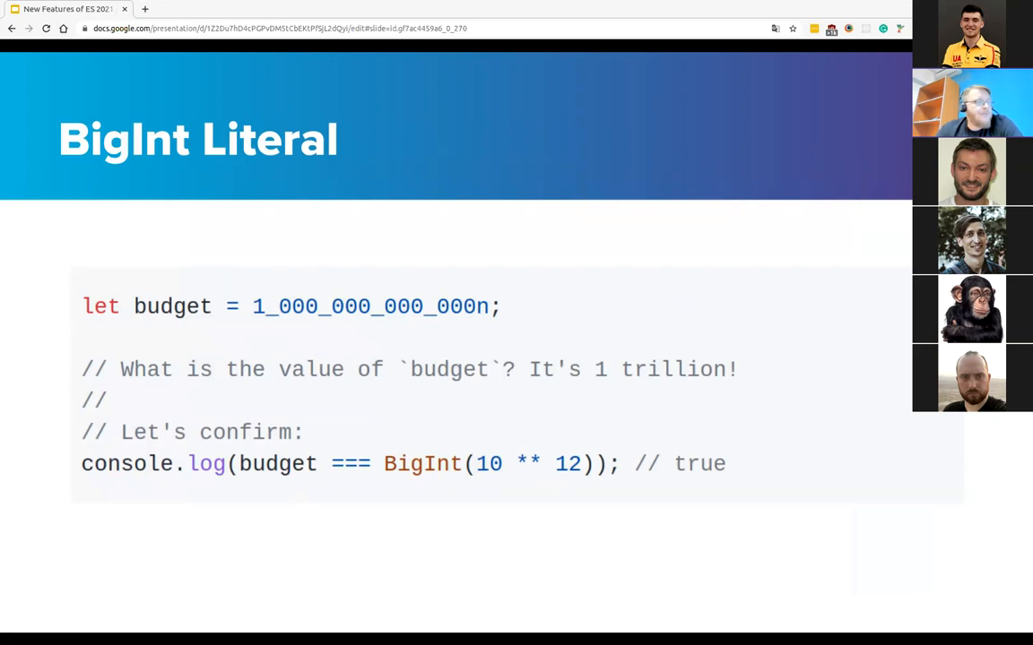
key(right)
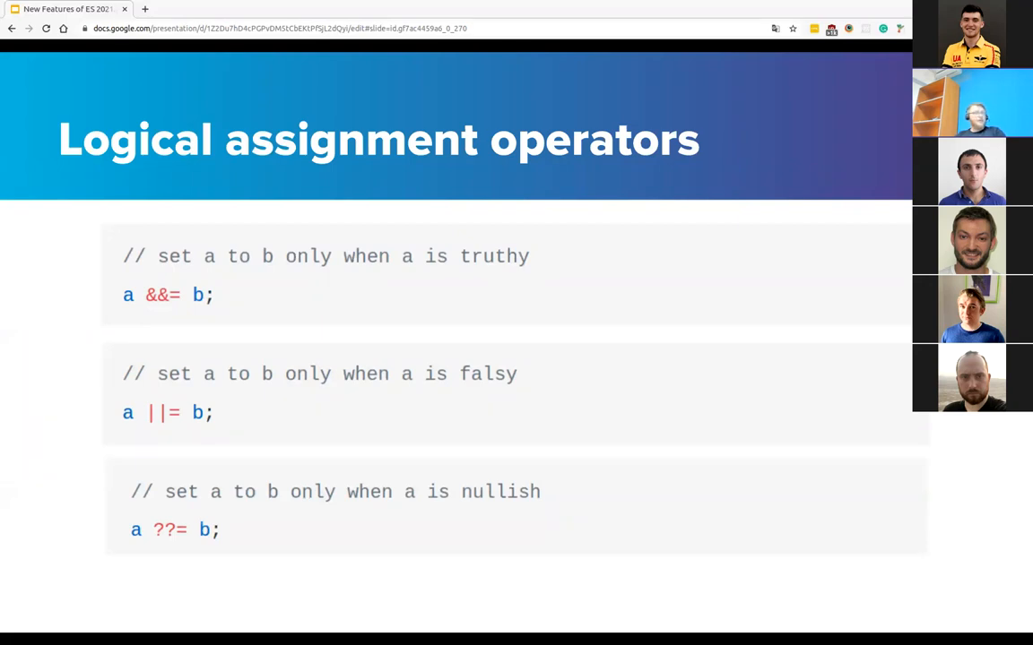
mouse_move(378, 484)
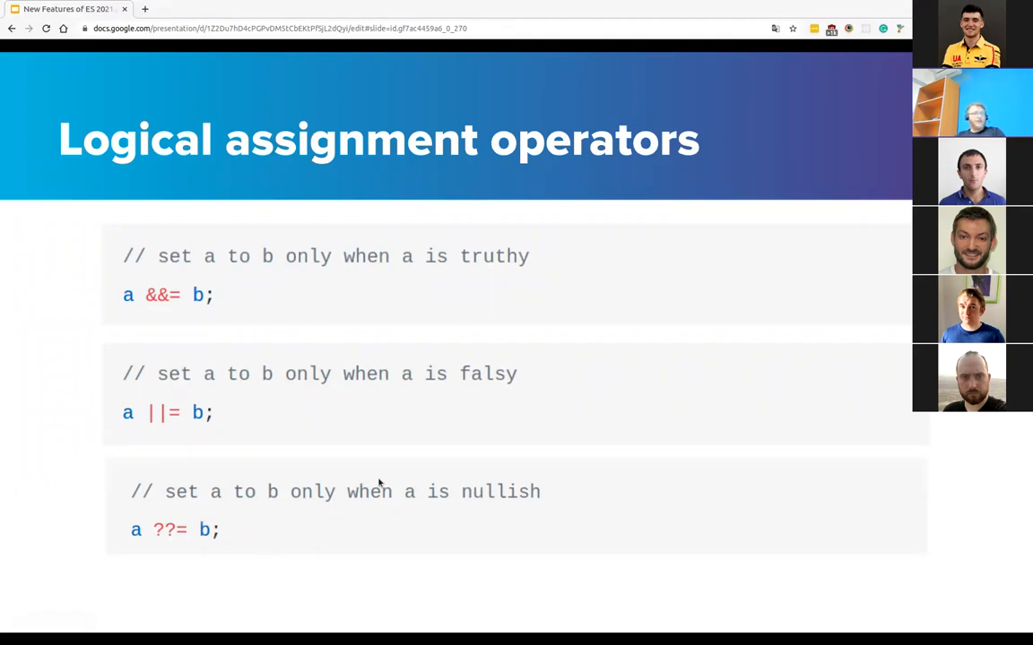
mouse_move(350, 426)
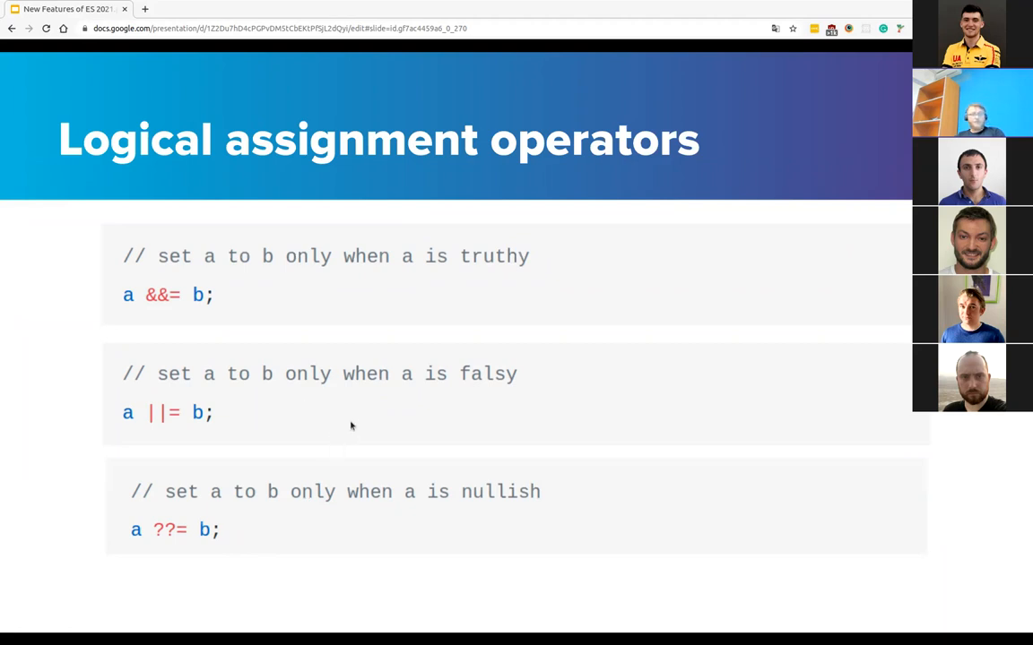
mouse_move(205, 307)
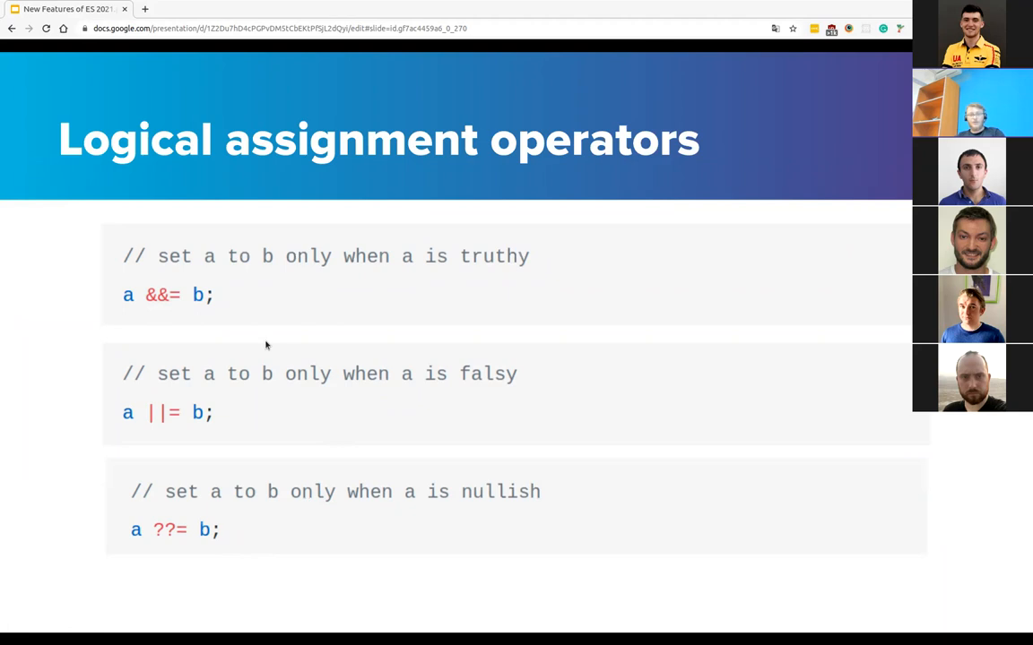
mouse_move(303, 409)
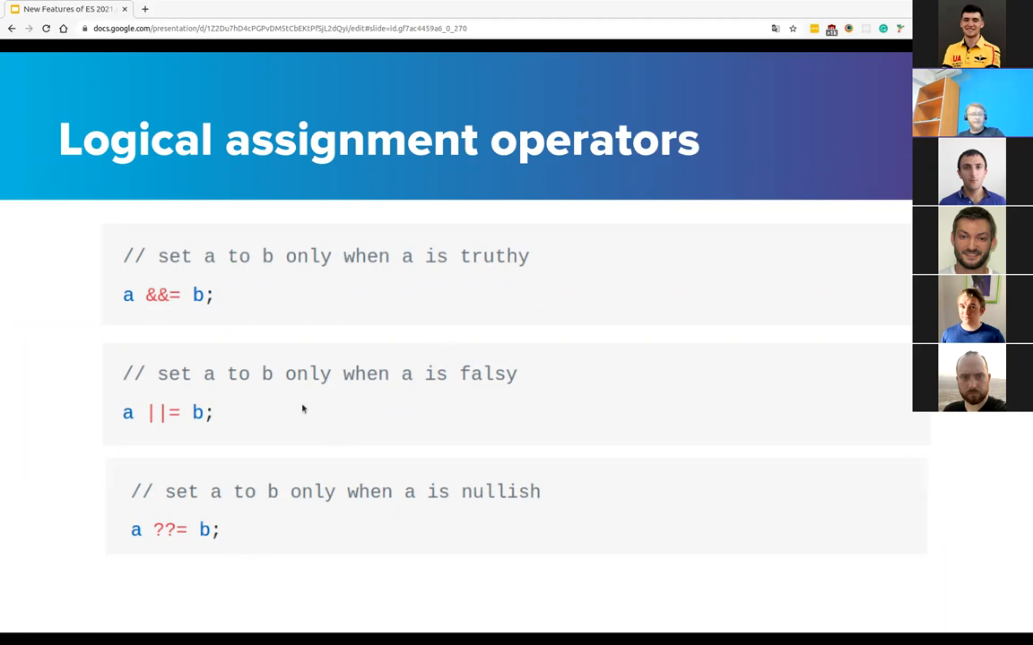
mouse_move(314, 401)
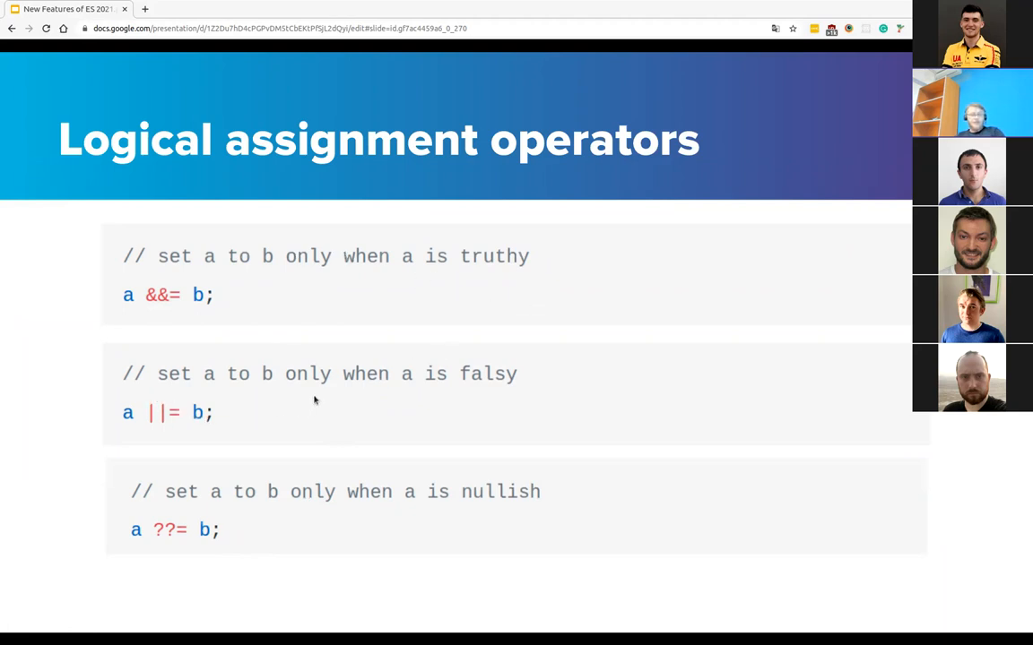
mouse_move(430, 404)
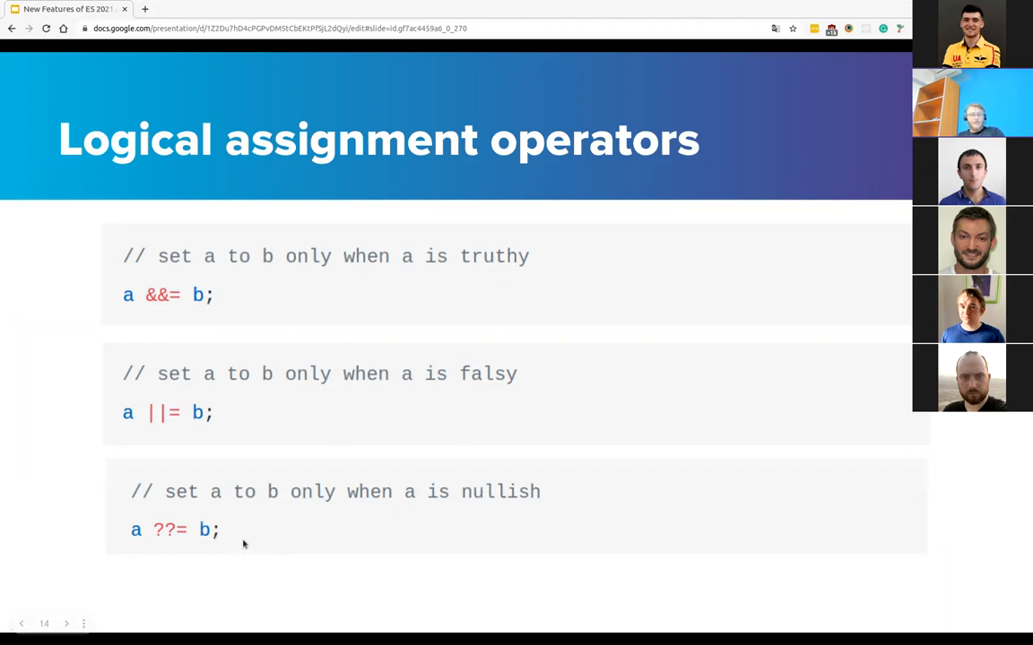
mouse_move(430, 520)
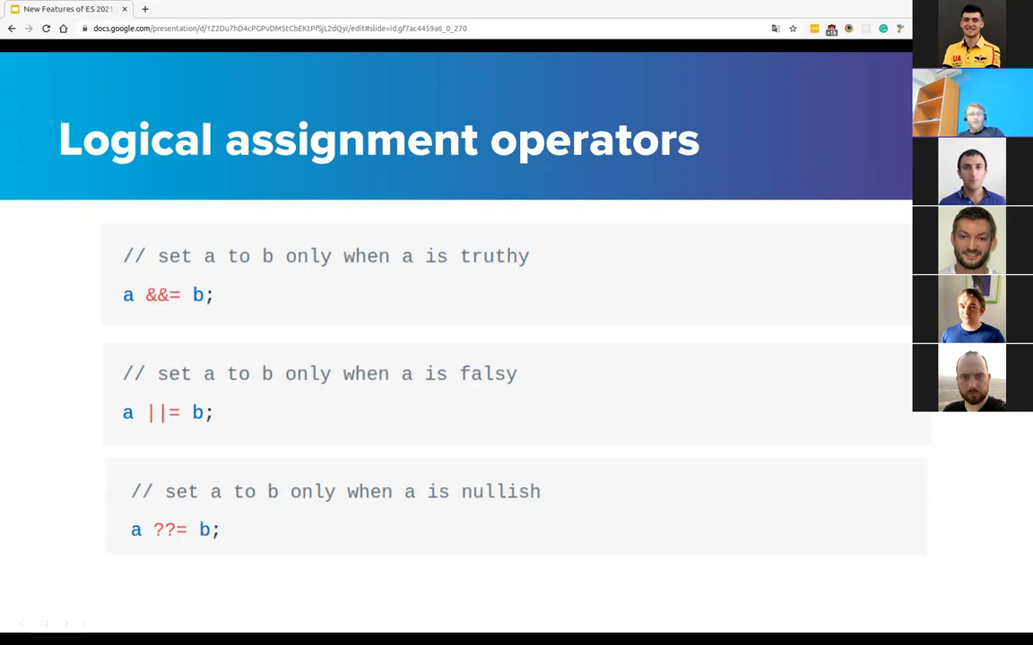
mouse_move(717, 543)
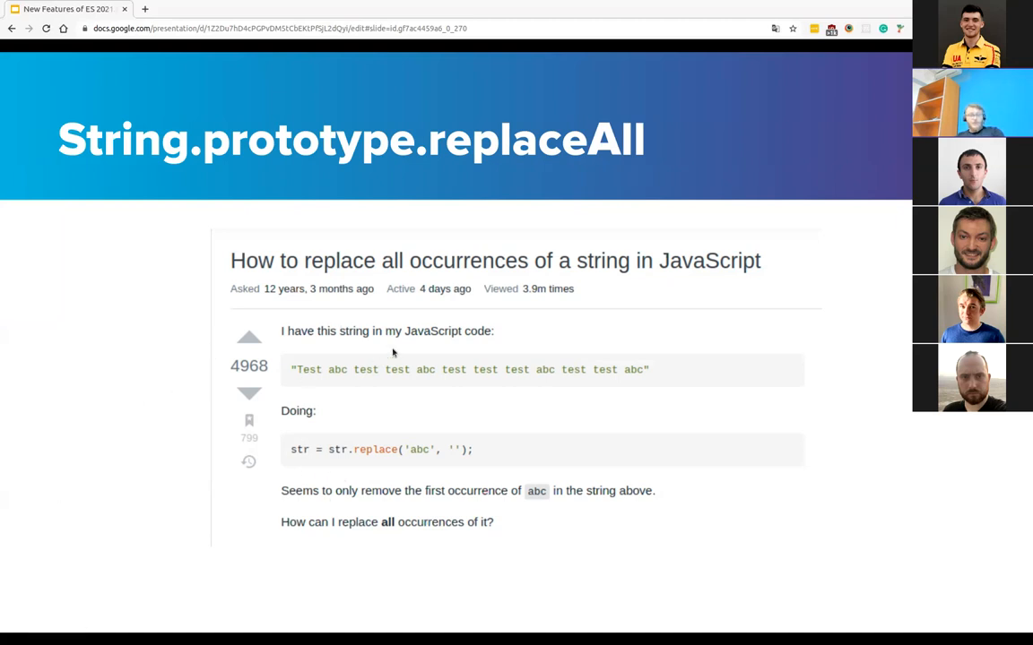
mouse_move(198, 282)
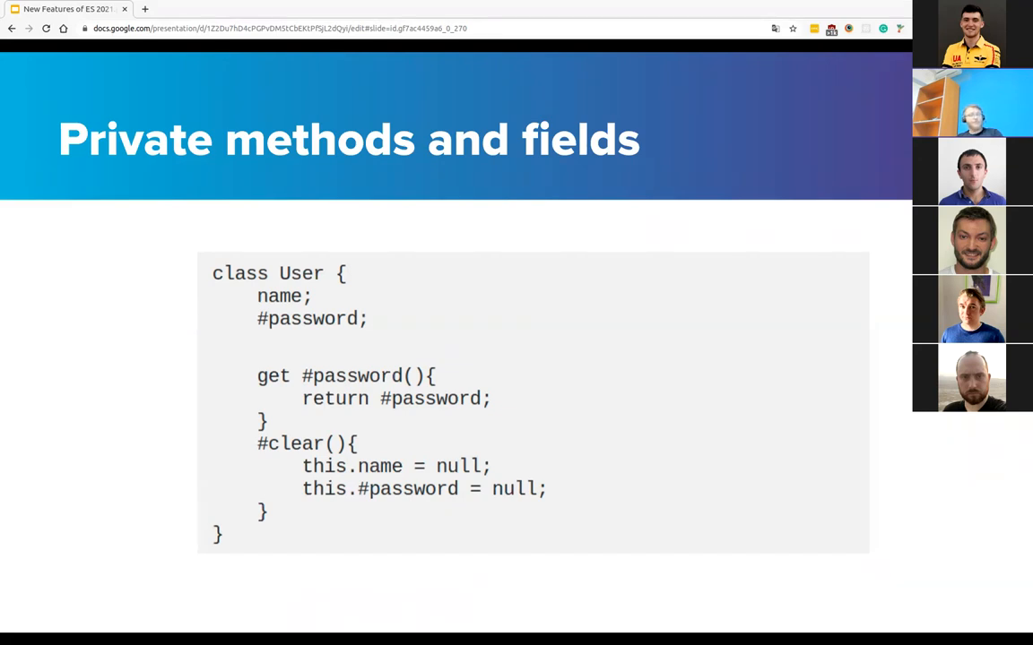
key(Right)
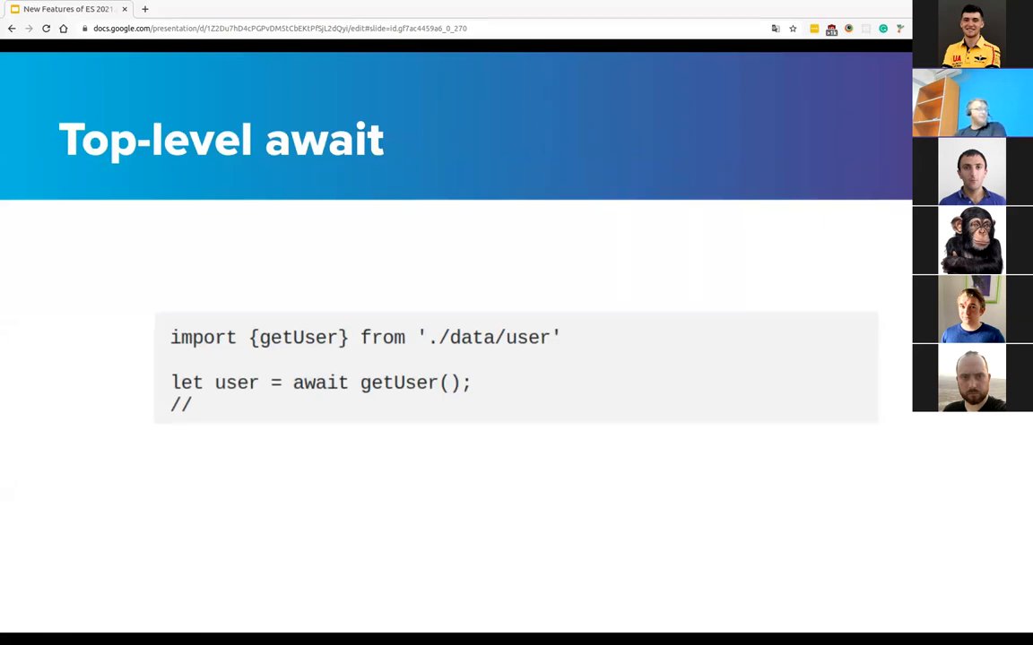
Advance to the Ergonomic brand checks for Private Fields slide with static hasPassword
key(Right)
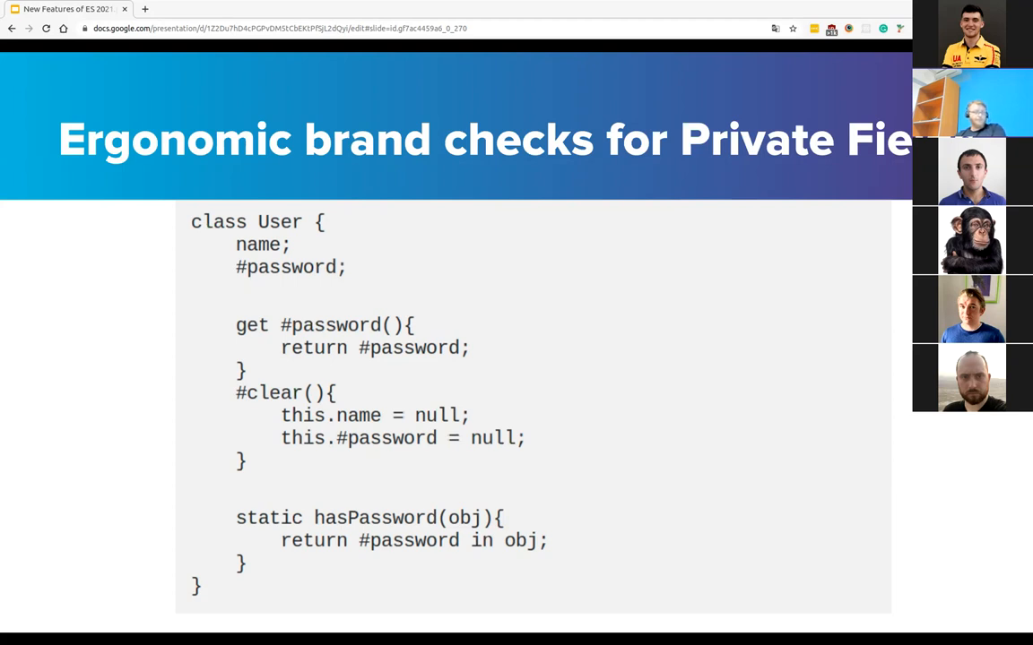
Advance past the New .at() method slide to the Object.hasOwn slide
key(Right)
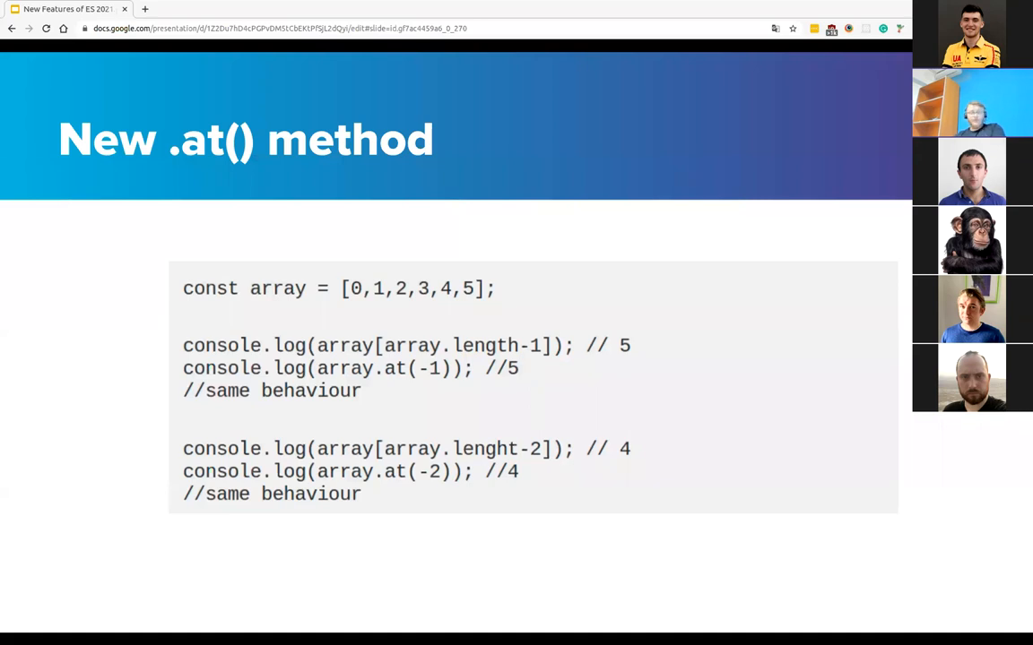
key(Right)
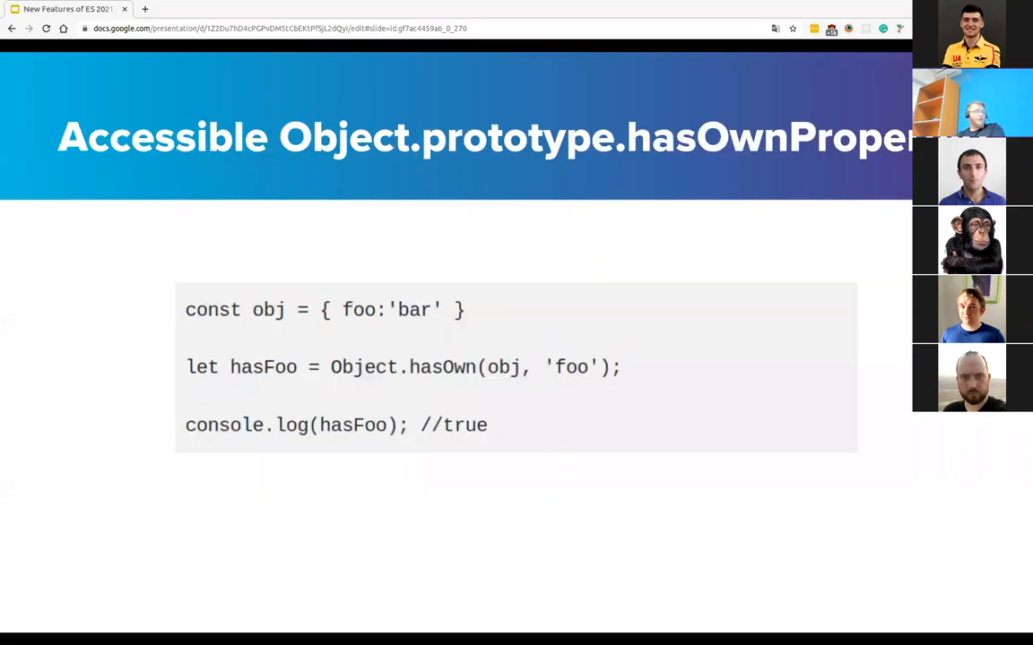